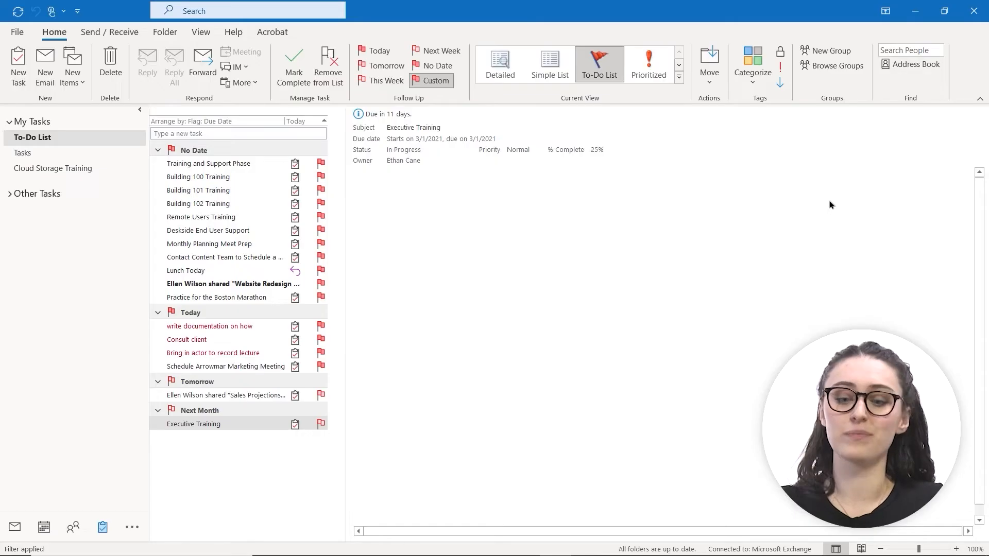
mouse_move(805, 277)
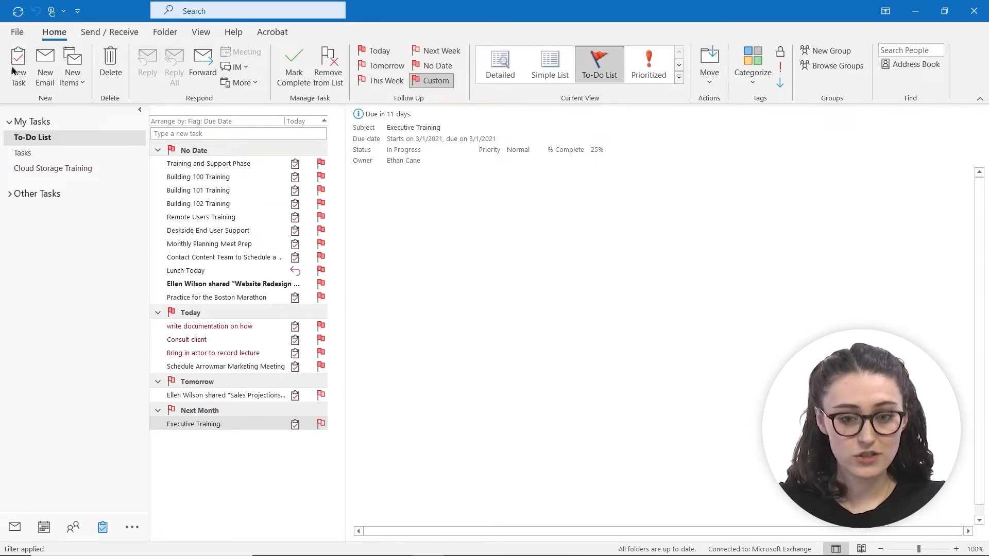
Step: Start a new task 'Monthly Budget' starting today (2/18/2021), due 2/23/2021, with High priority
click(17, 66)
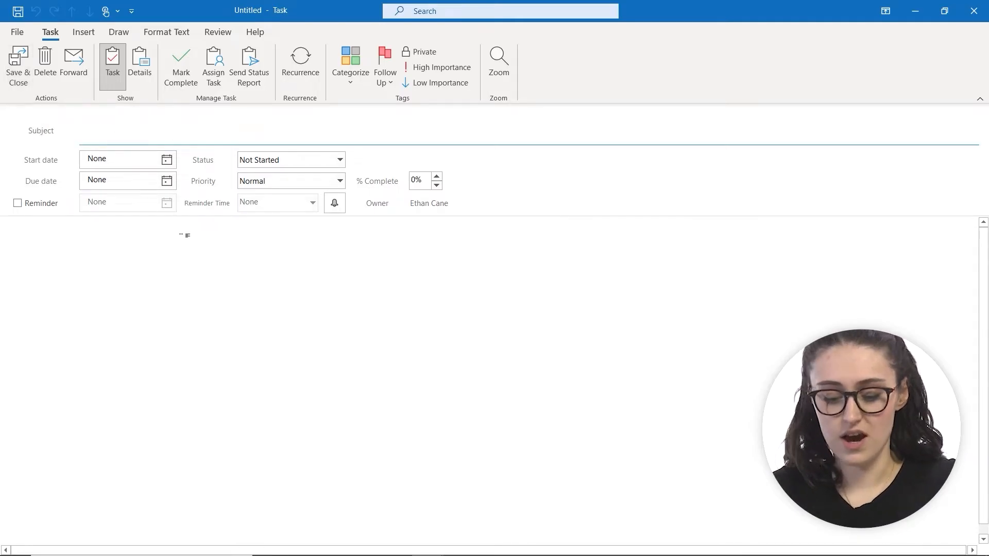
text(Month)
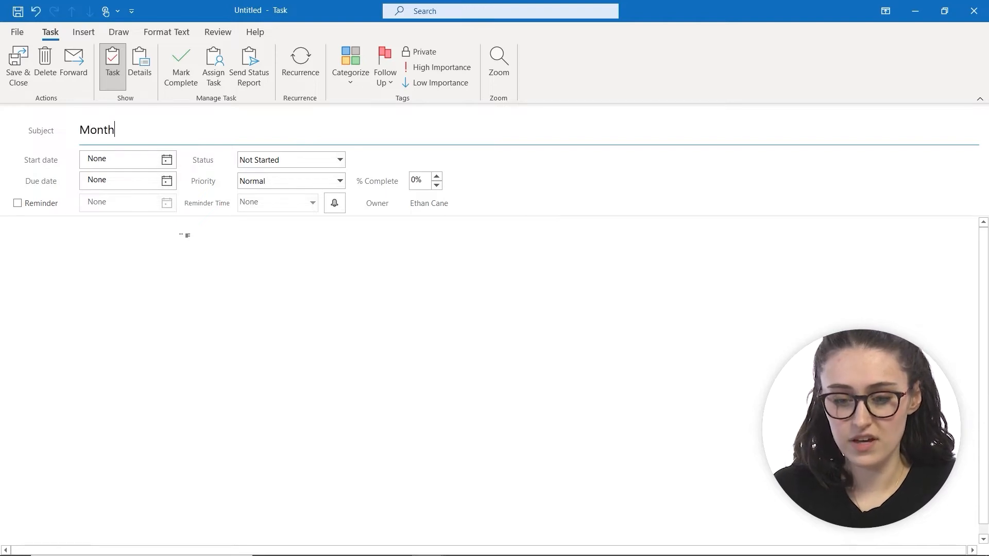
text(lyBu)
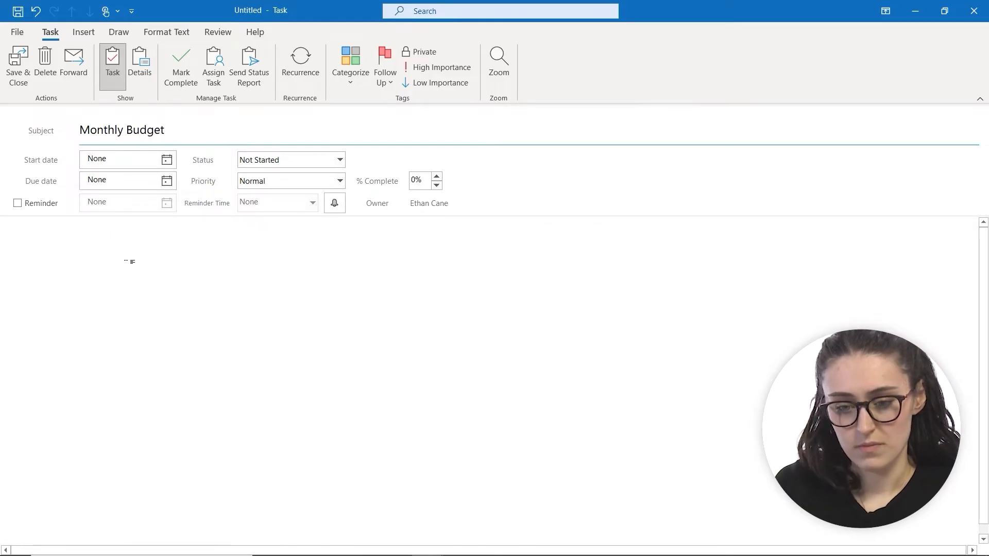
click(167, 159)
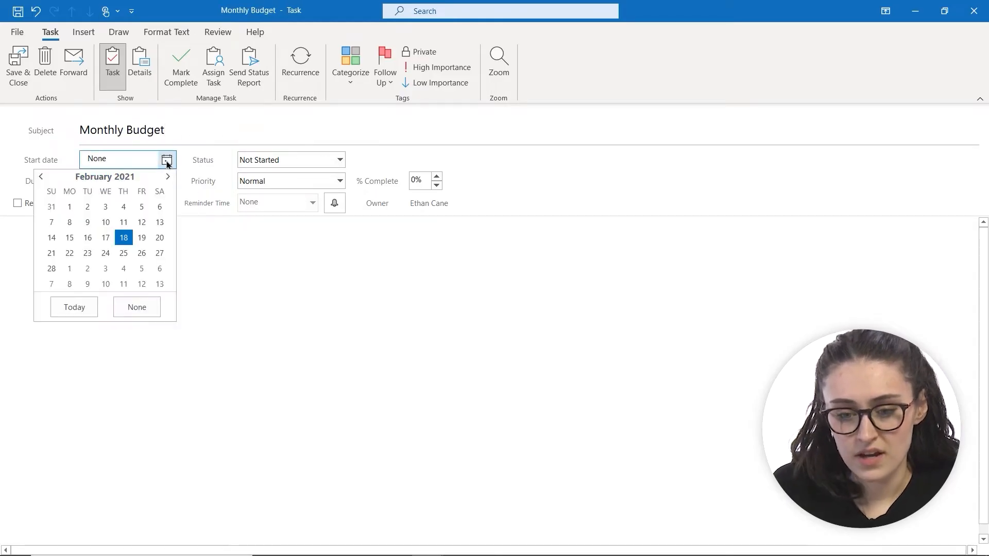
click(124, 237)
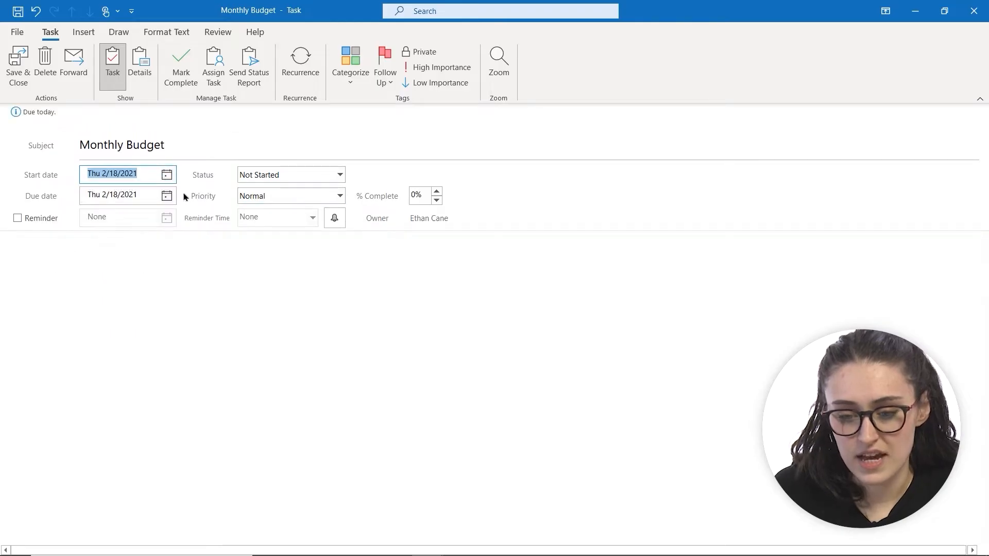
click(167, 194)
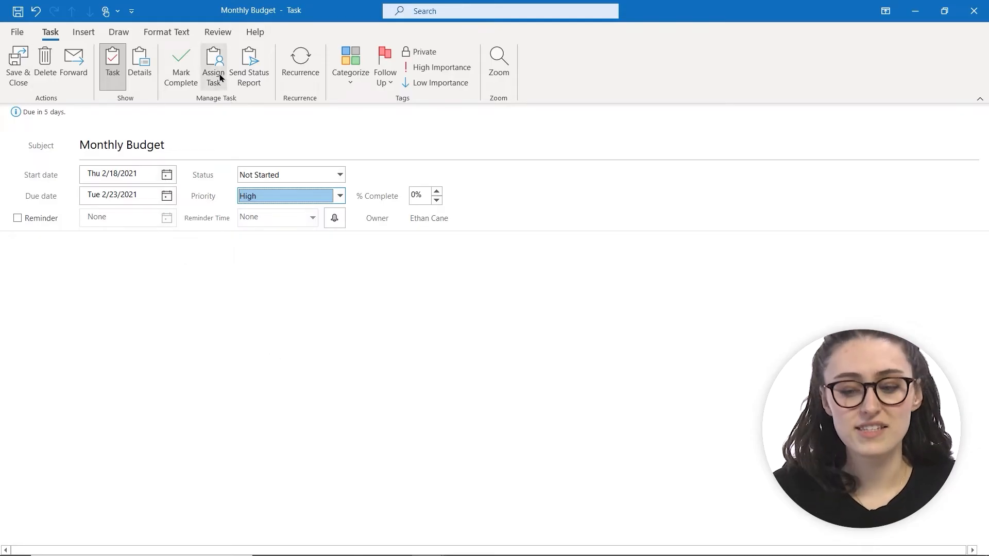
click(213, 66)
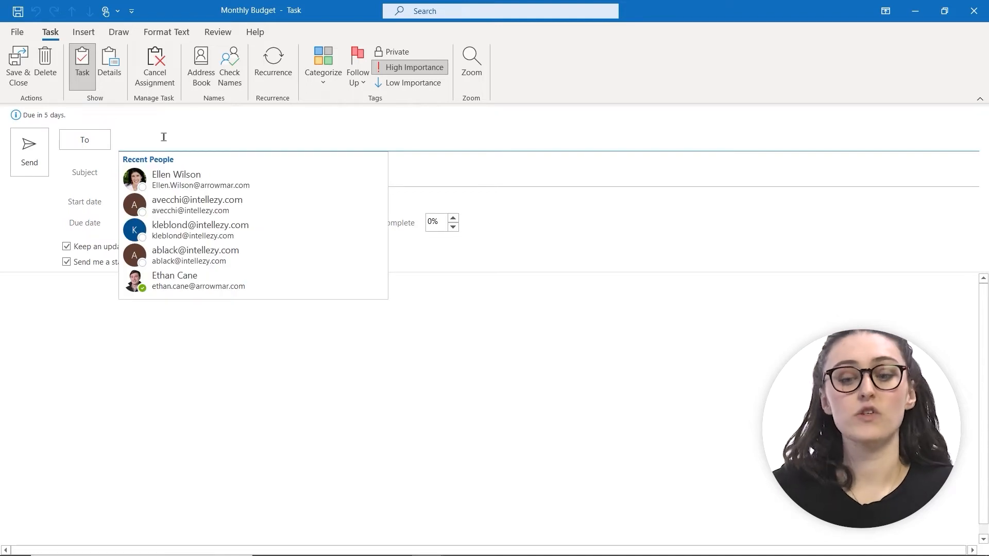
click(176, 180)
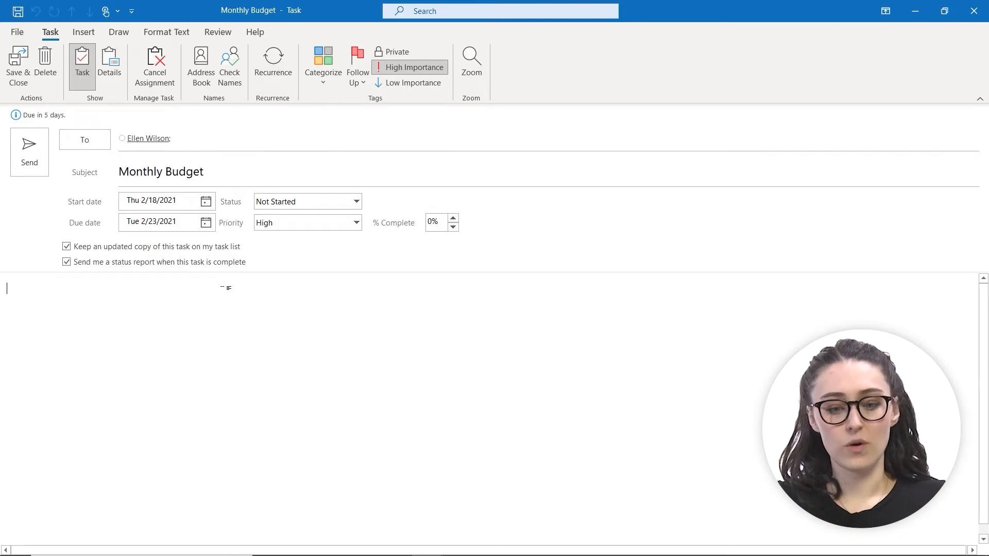
Step: Write the note 'Hi Ellen, Could you please update the monthly budget for me.' signed Ethan
text(Hi)
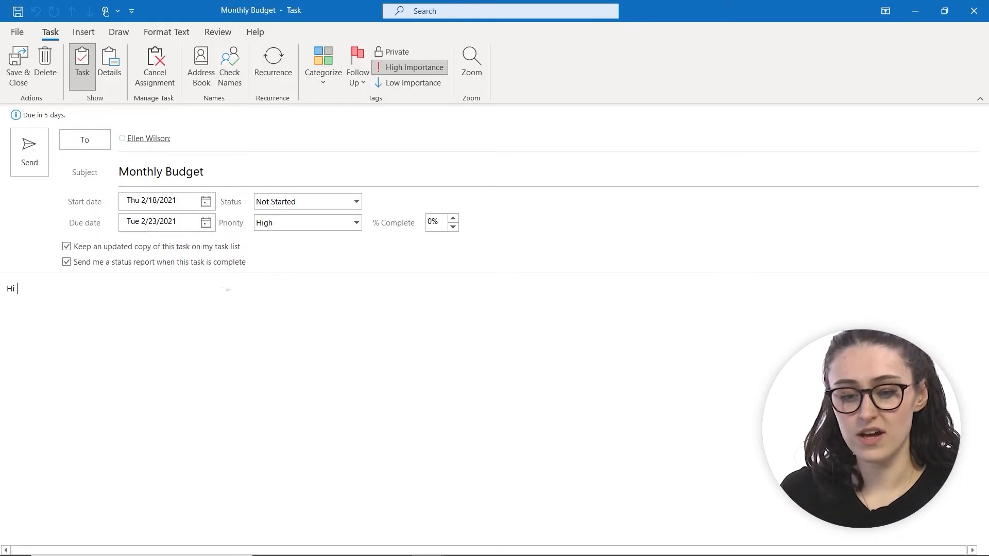
text(Ellen,)
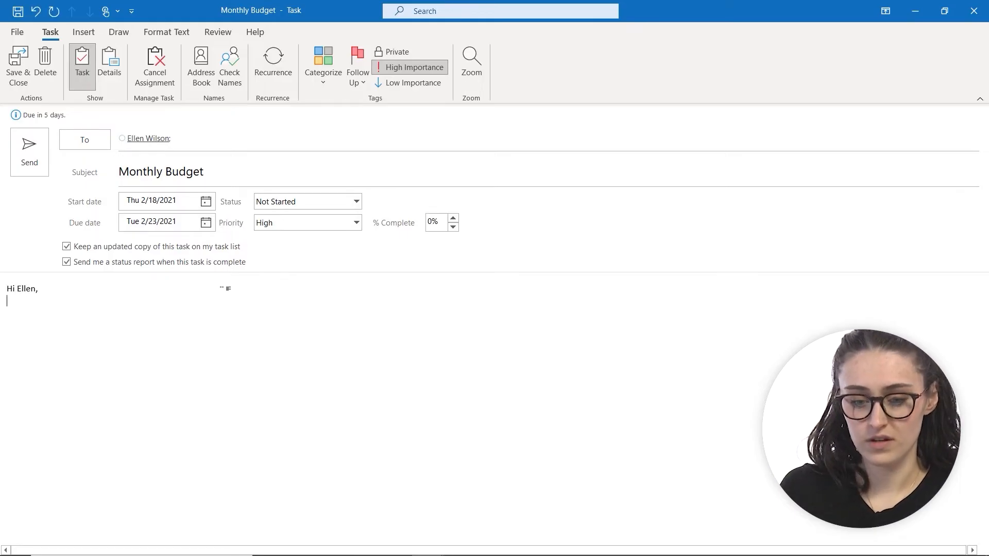
text(Could)
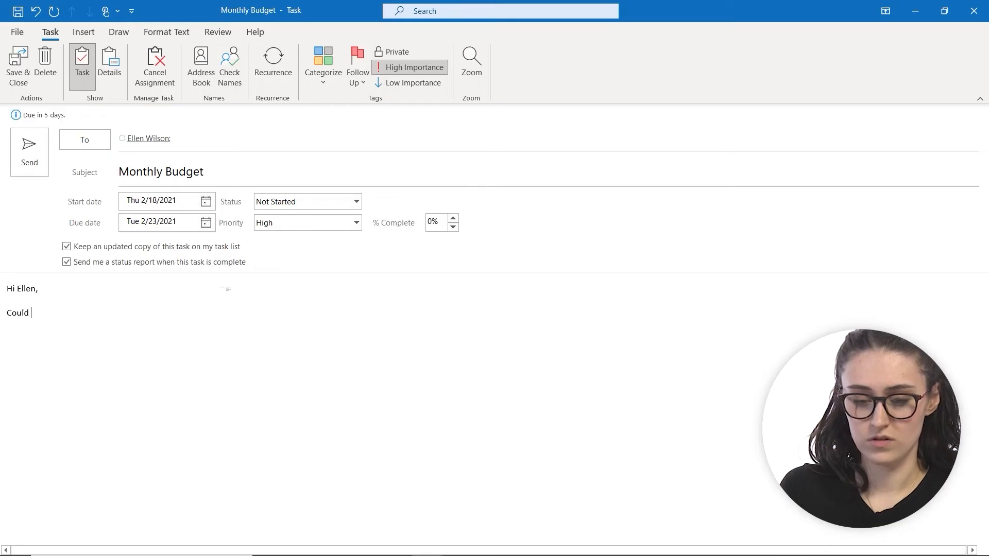
text(you please)
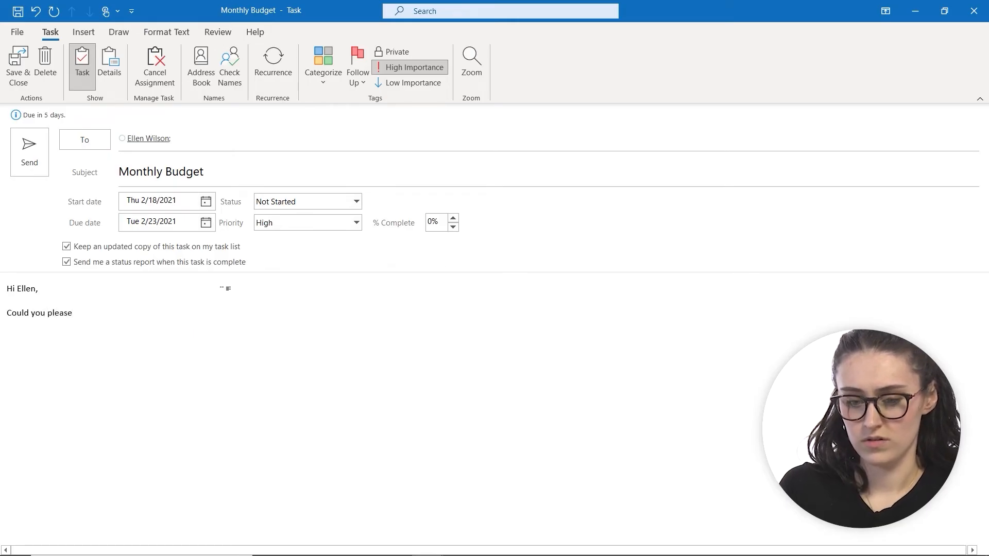
text(update the mon)
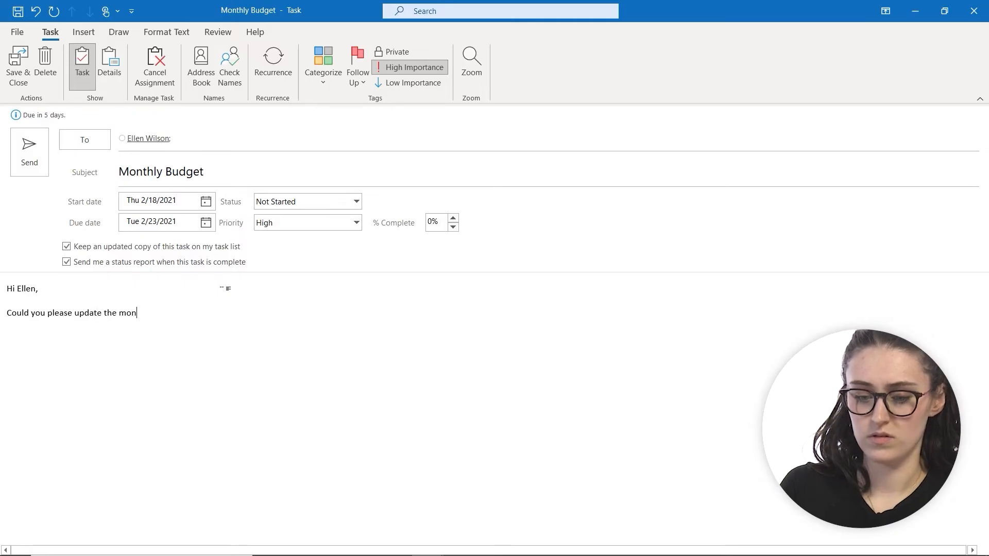
text(thly budget)
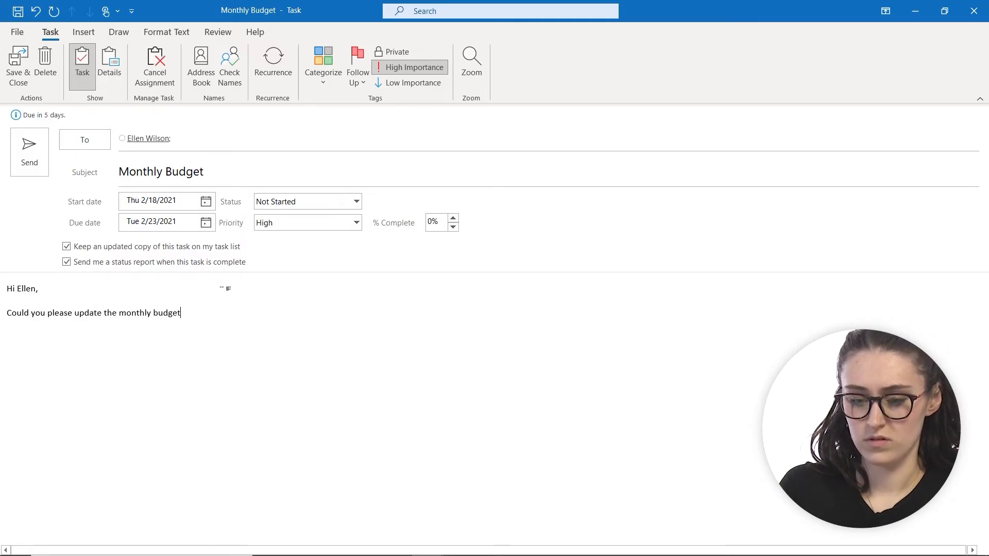
text(for me.)
text(Thank you,)
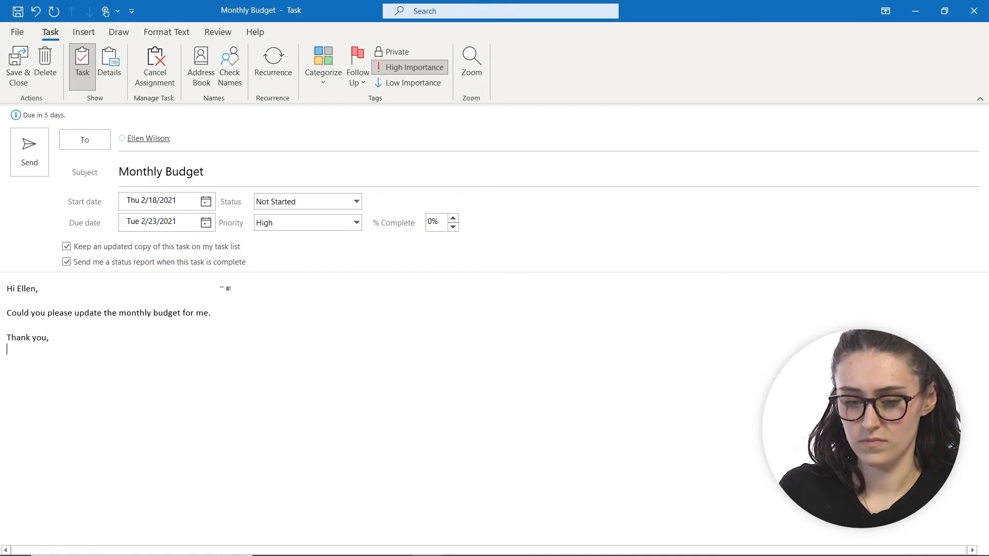
text(Ethan)
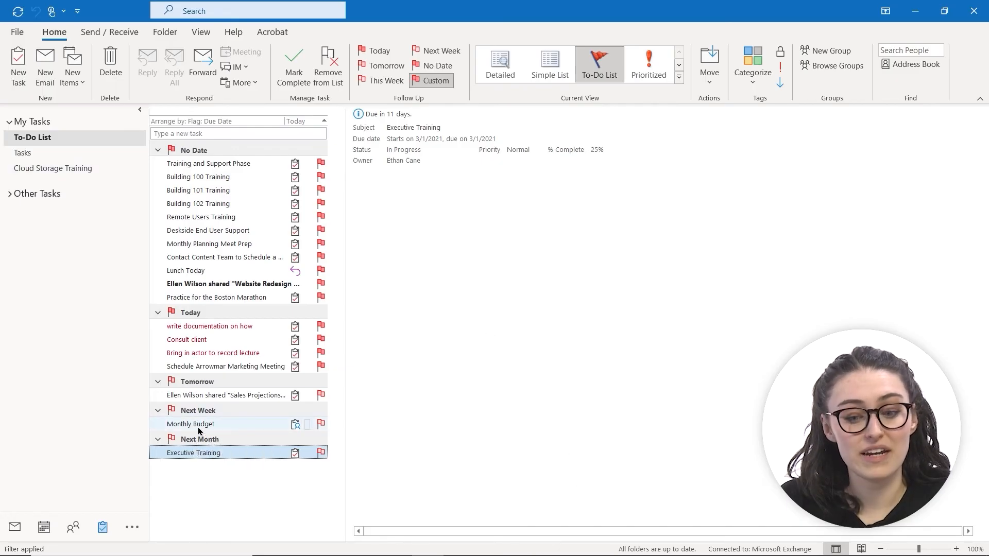
Step: Show the Monthly Budget task from the To-Do List's Next Week group in the reading pane
click(190, 423)
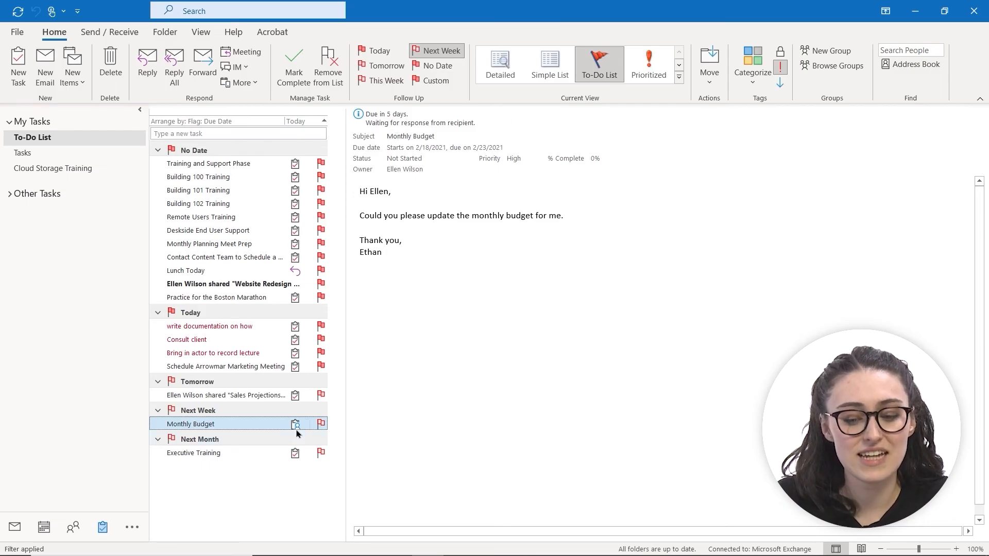
mouse_move(297, 423)
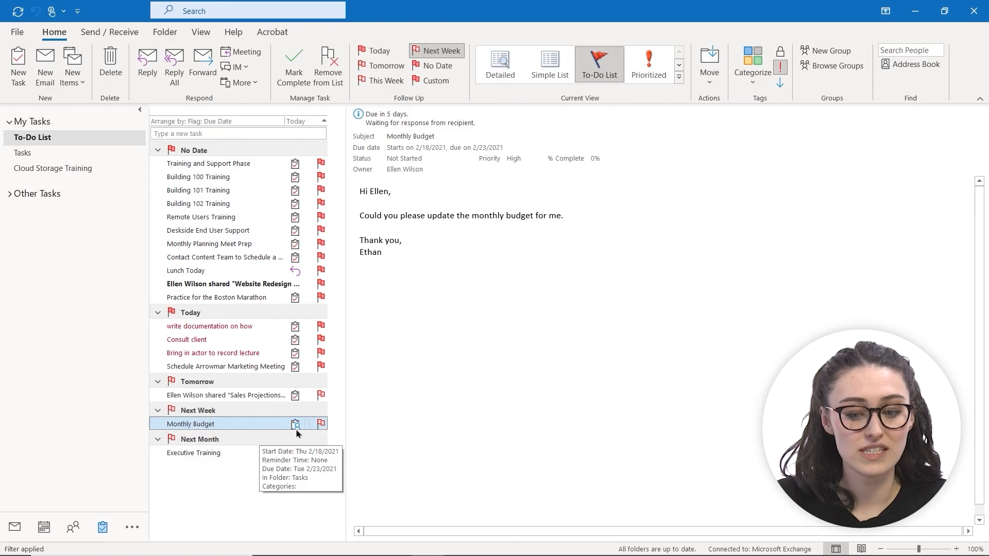